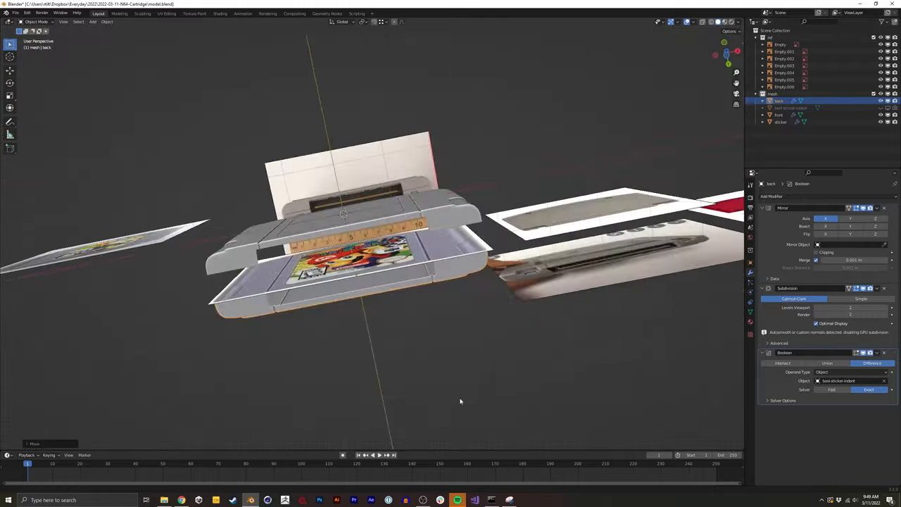
Step: Extrude and bevel the back plate, cut the side notches and inset the oval grip recess
key("Tab")
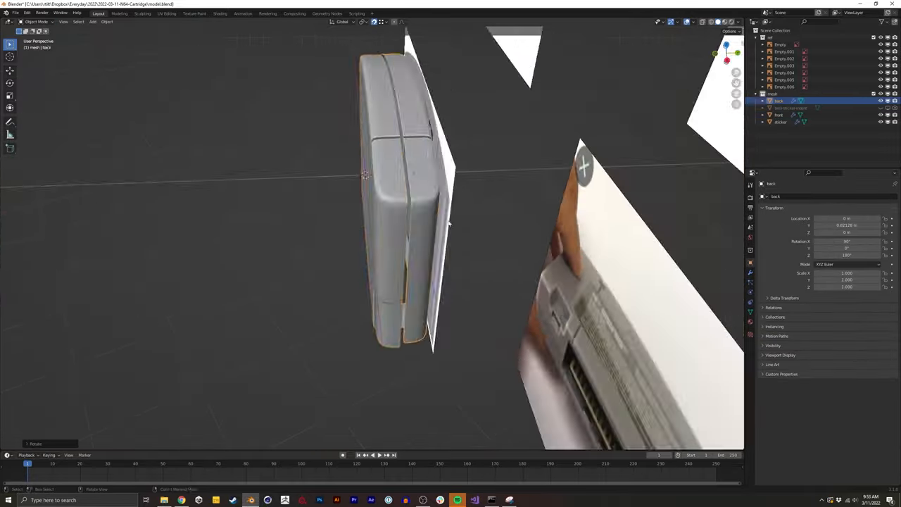
key("Tab")
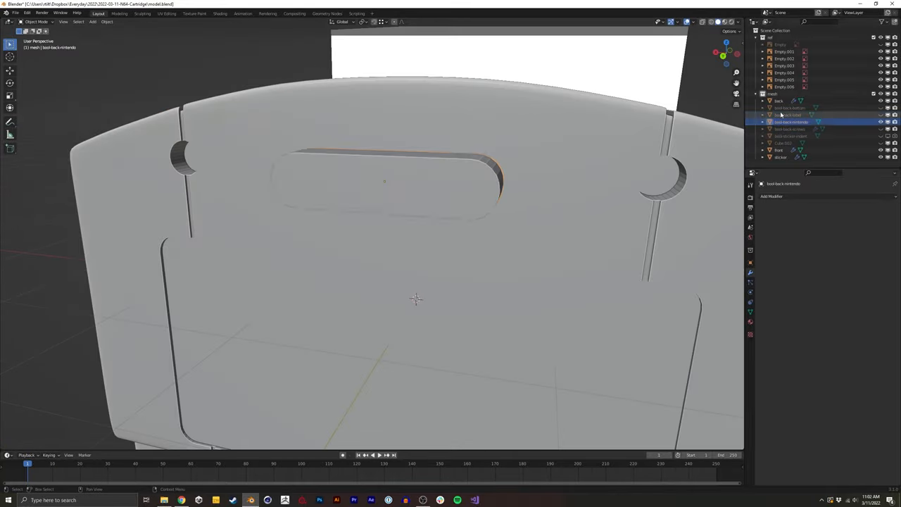
Step: Build a serrated screw ring from an extruded circle with alternately scaled vertices
key("Tab")
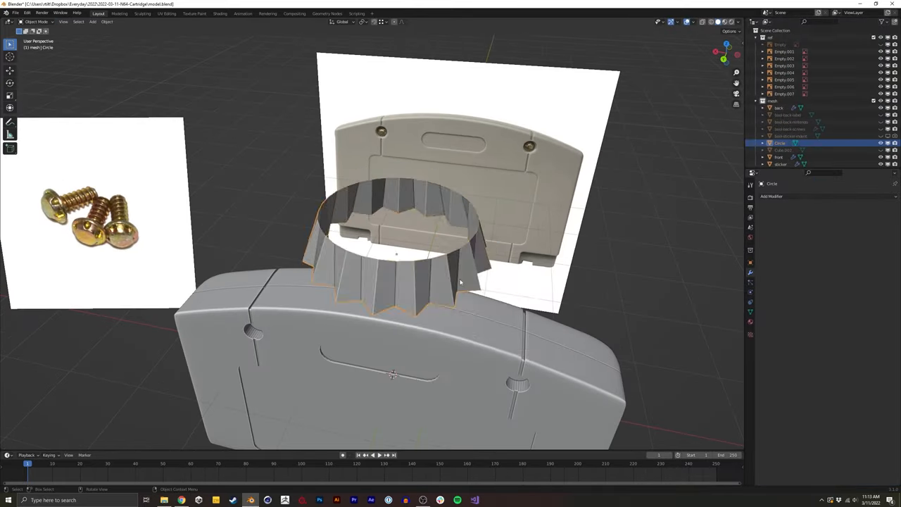
key("Tab")
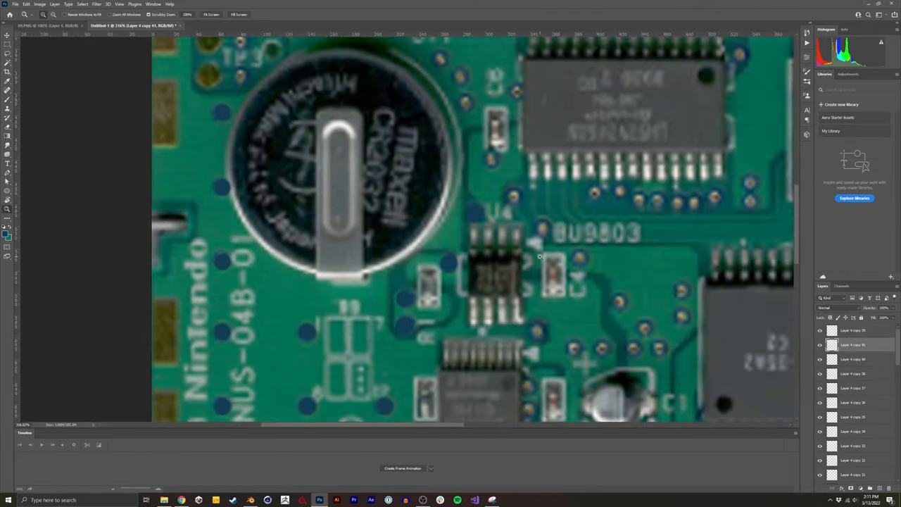
Step: Save the circuit board texture as a PSD in the N64 cartridge folder
key("ctrl+shift+s")
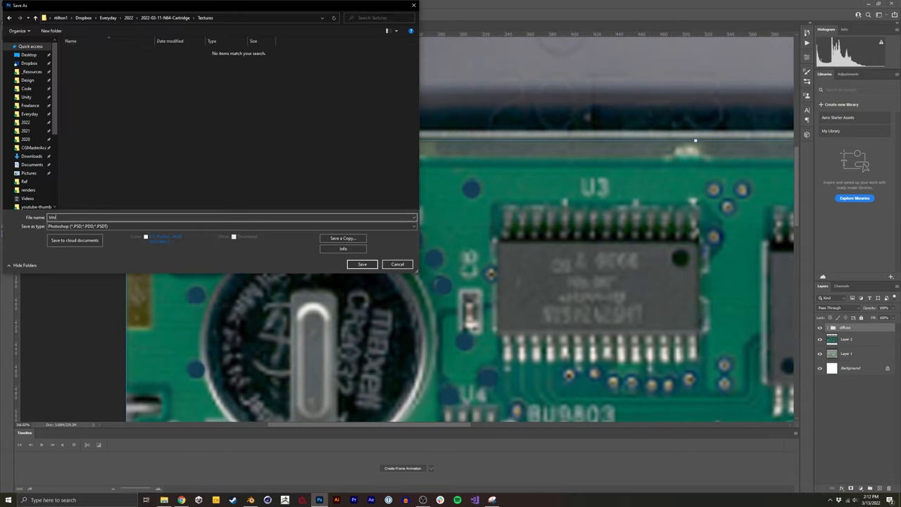
left_click(362, 265)
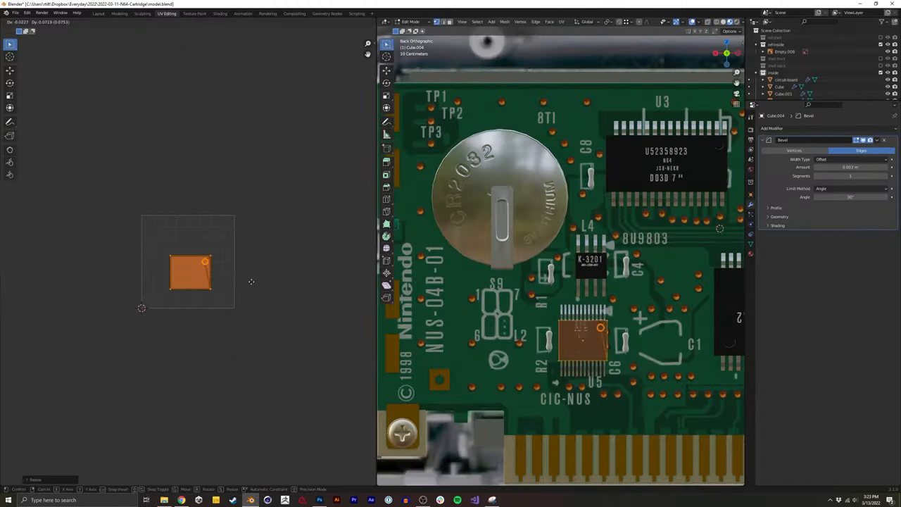
Step: Scale and move the chip's UV island over one chip of the board texture
left_click(220, 14)
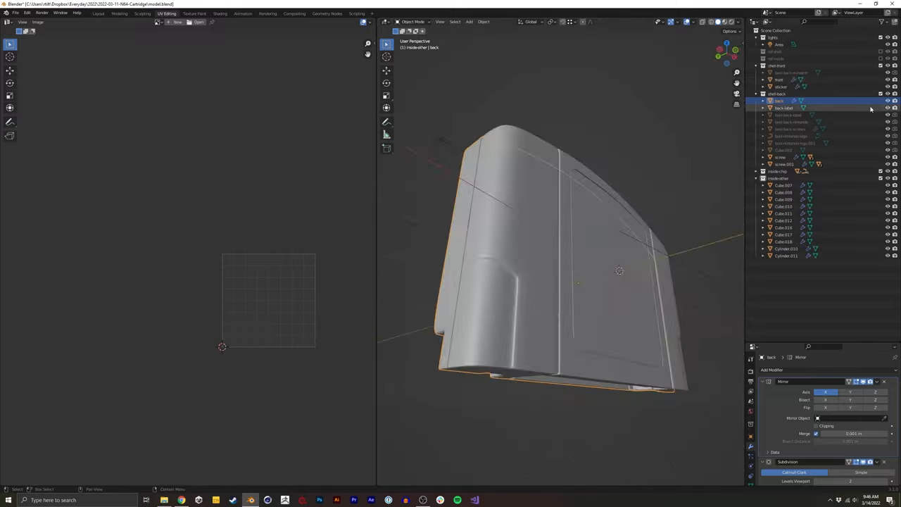
Step: Unwrap the shell's back face over the Nintendo 64 caution label image
left_click(220, 13)
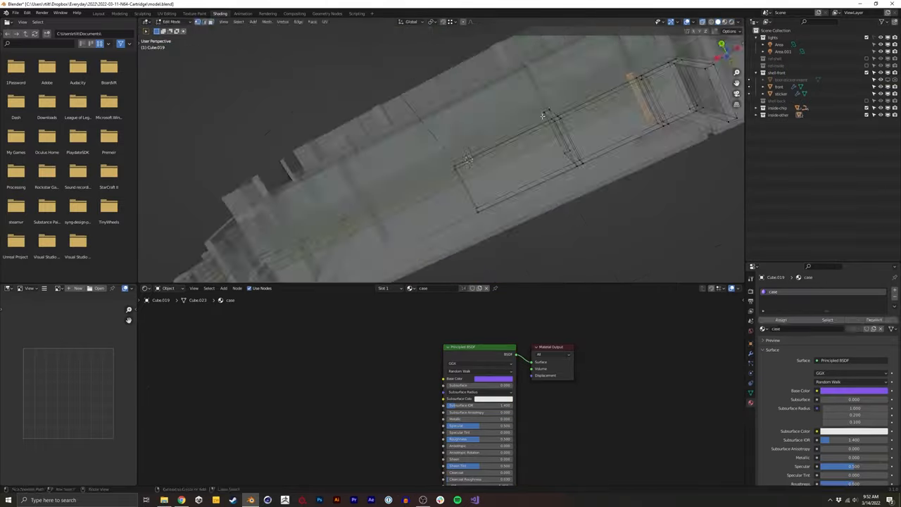
left_click_drag(542, 115, 504, 239)
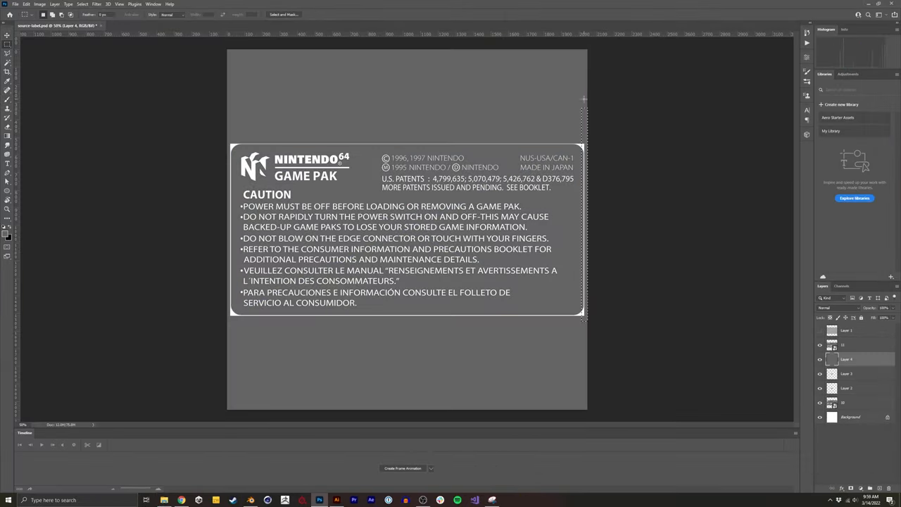
left_click(250, 500)
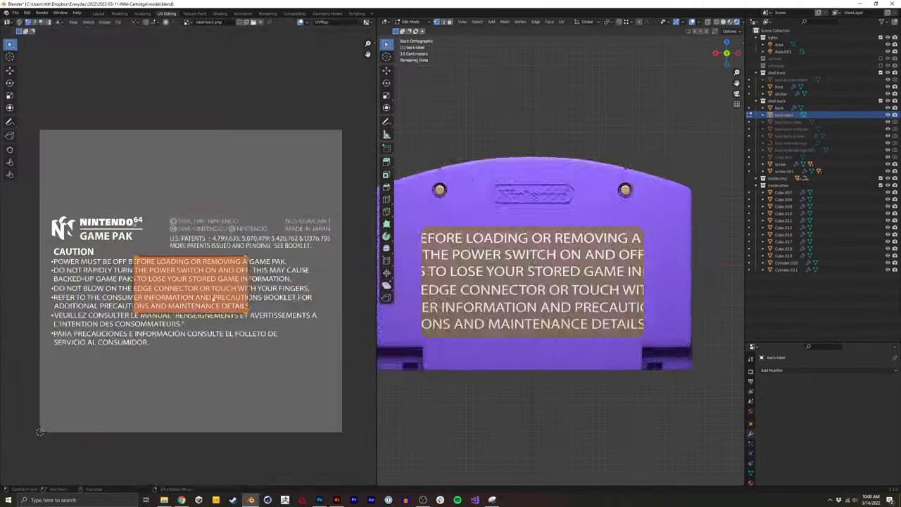
Step: Switch to Photoshop and zoom into the ELDEN RING title lettering
left_click(220, 15)
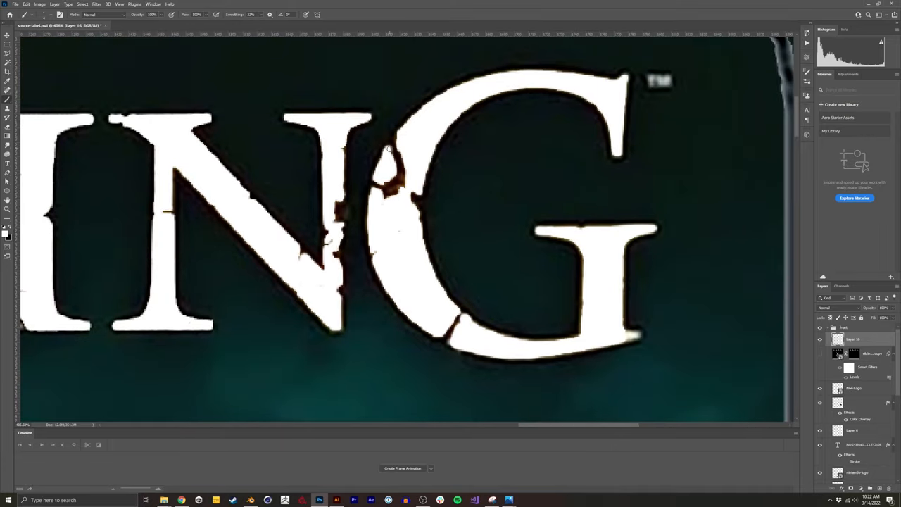
left_click(250, 500)
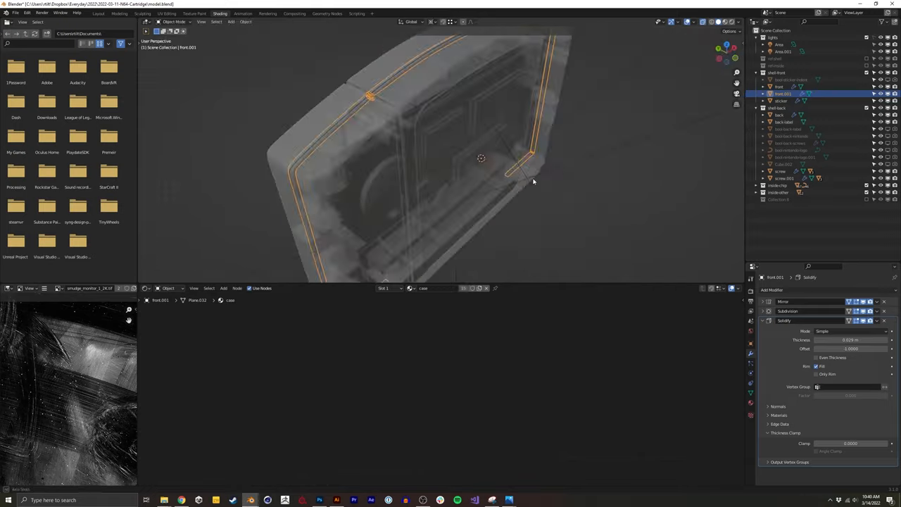
Step: View the labelled cartridge through the camera in Rendered shading with a dark purple world
key("Tab")
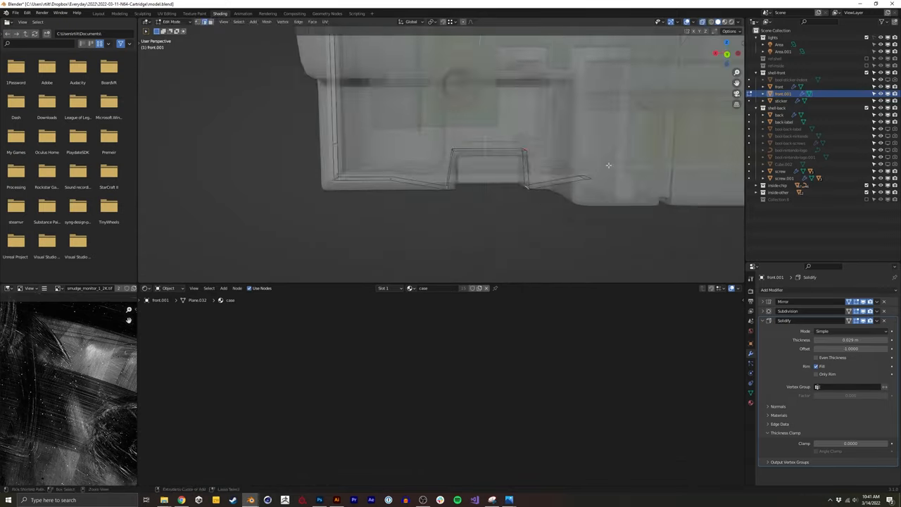
left_click(171, 21)
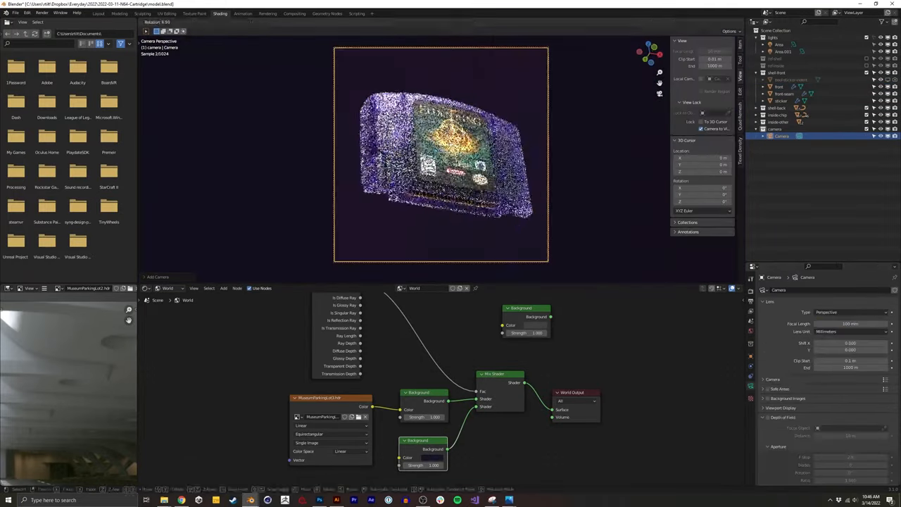
Step: Select the upper shell and switch to the Animation workspace with its Dope Sheet timeline
left_click(294, 13)
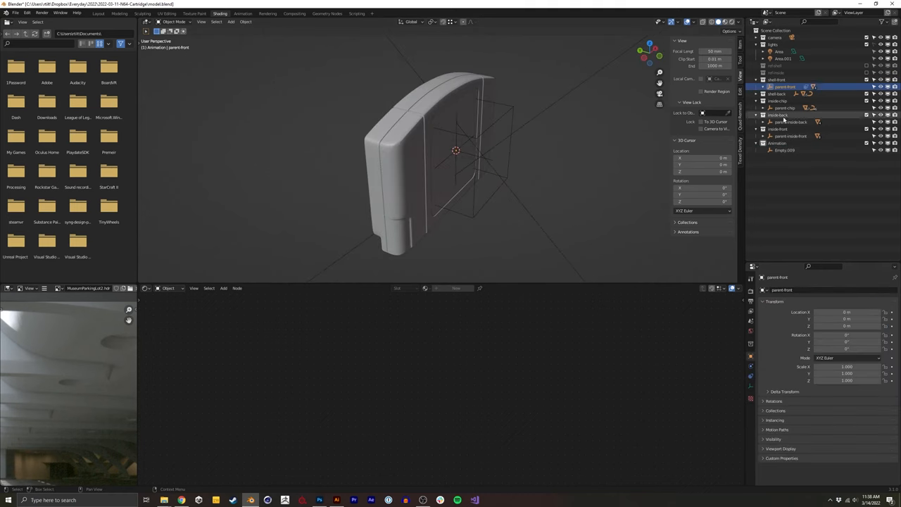
left_click(243, 14)
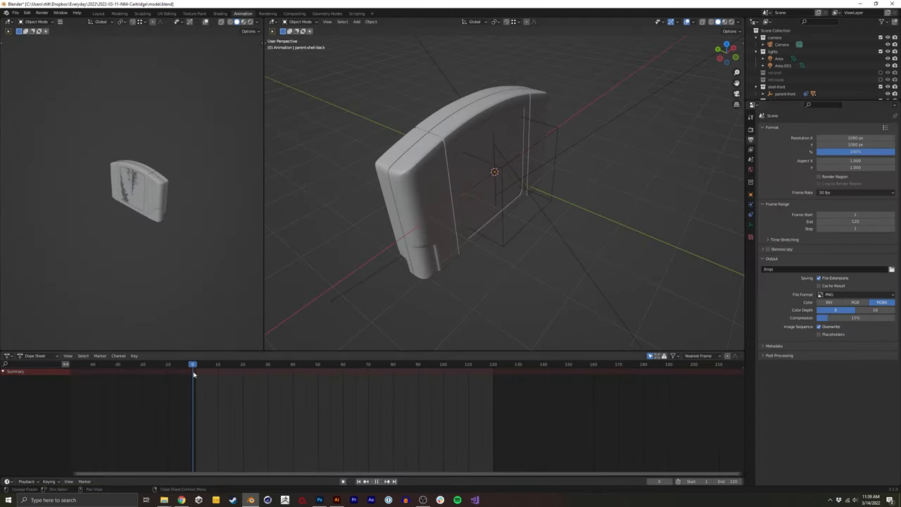